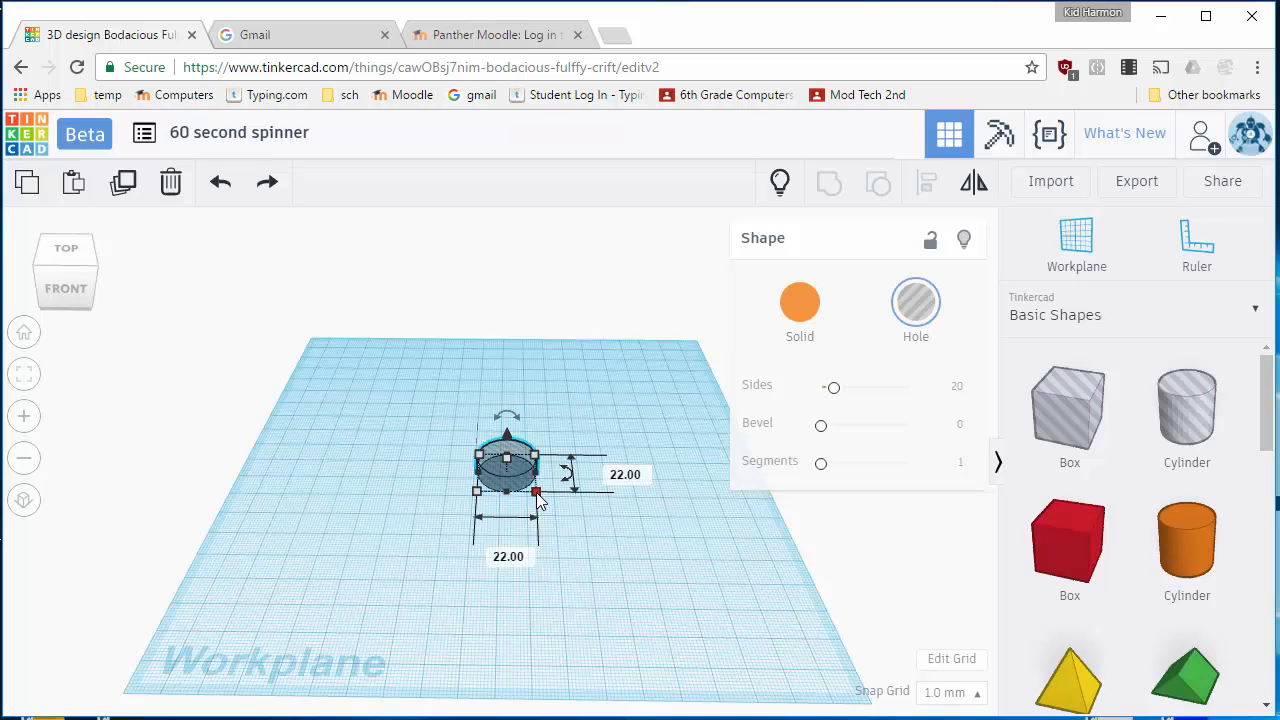
Place a flat orange solid cylinder disc on the workplane under the 22 mm center hole
left_click_drag(536, 490, 508, 460)
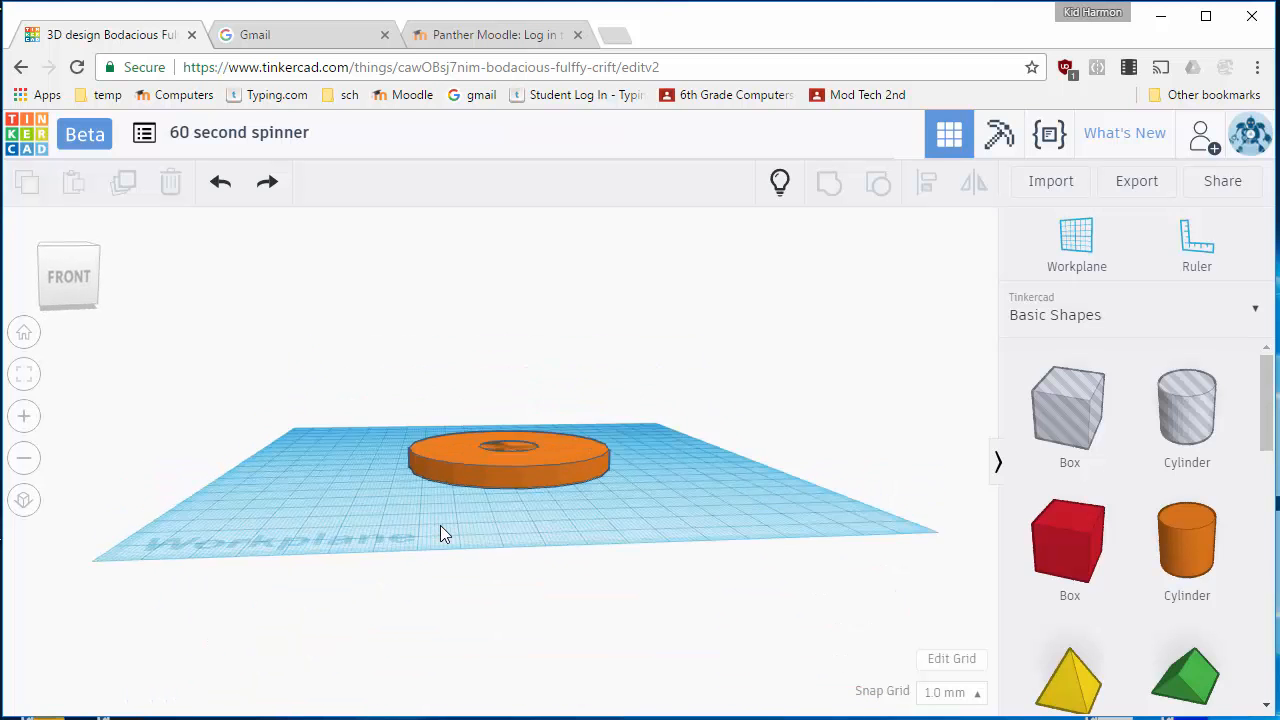
Select the orange disc to size it to 75 mm in width and length
left_click(510, 456)
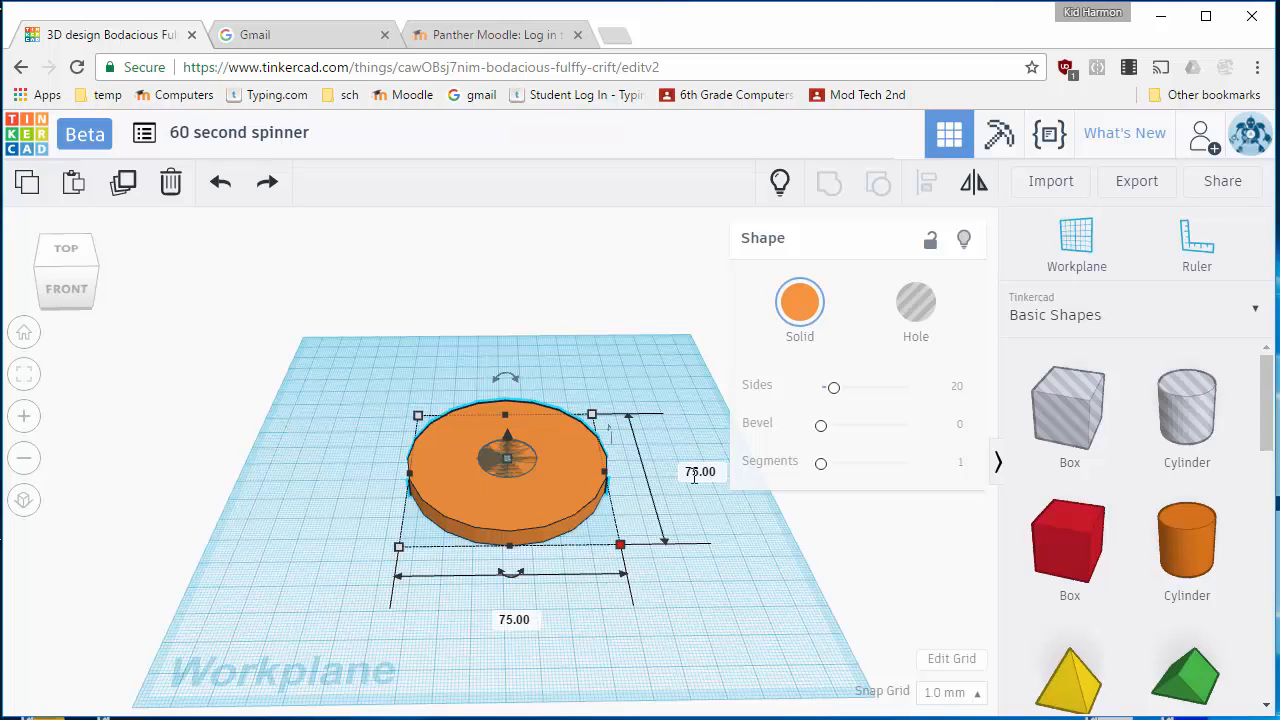
mouse_move(680, 578)
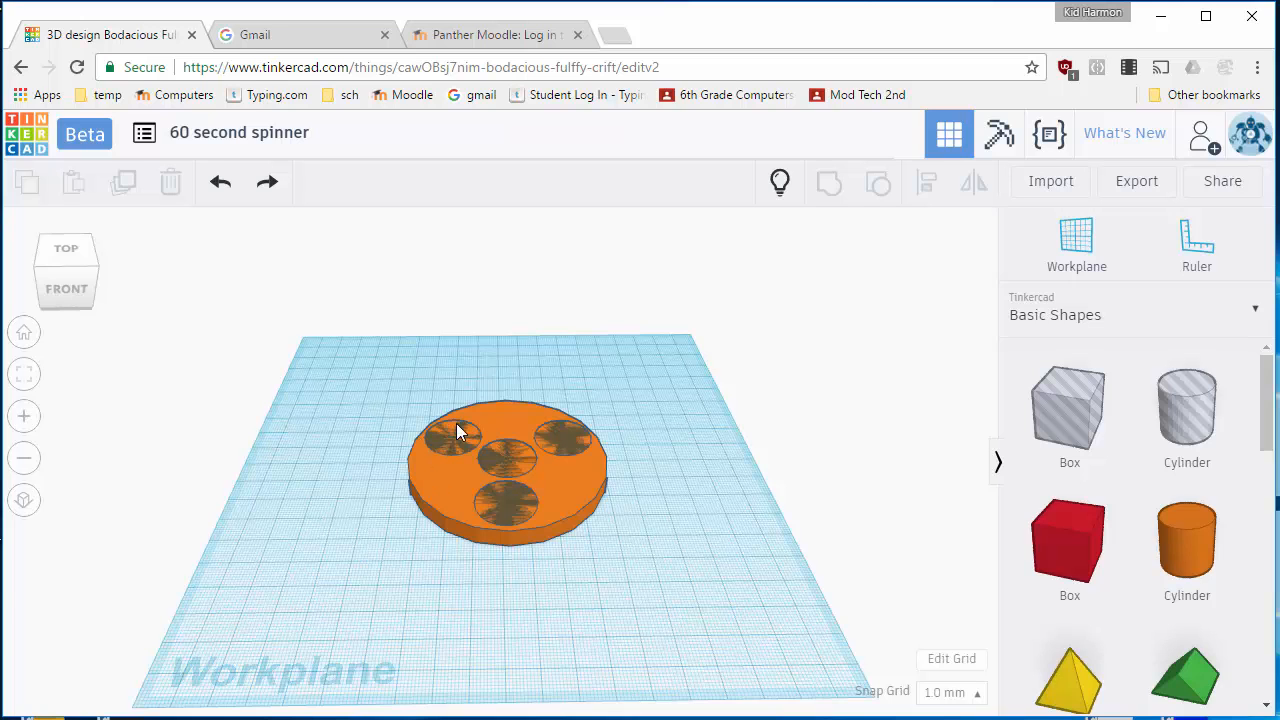
Select the outer bearing holes and align them evenly around the center hole with the Align tool
left_click(460, 432)
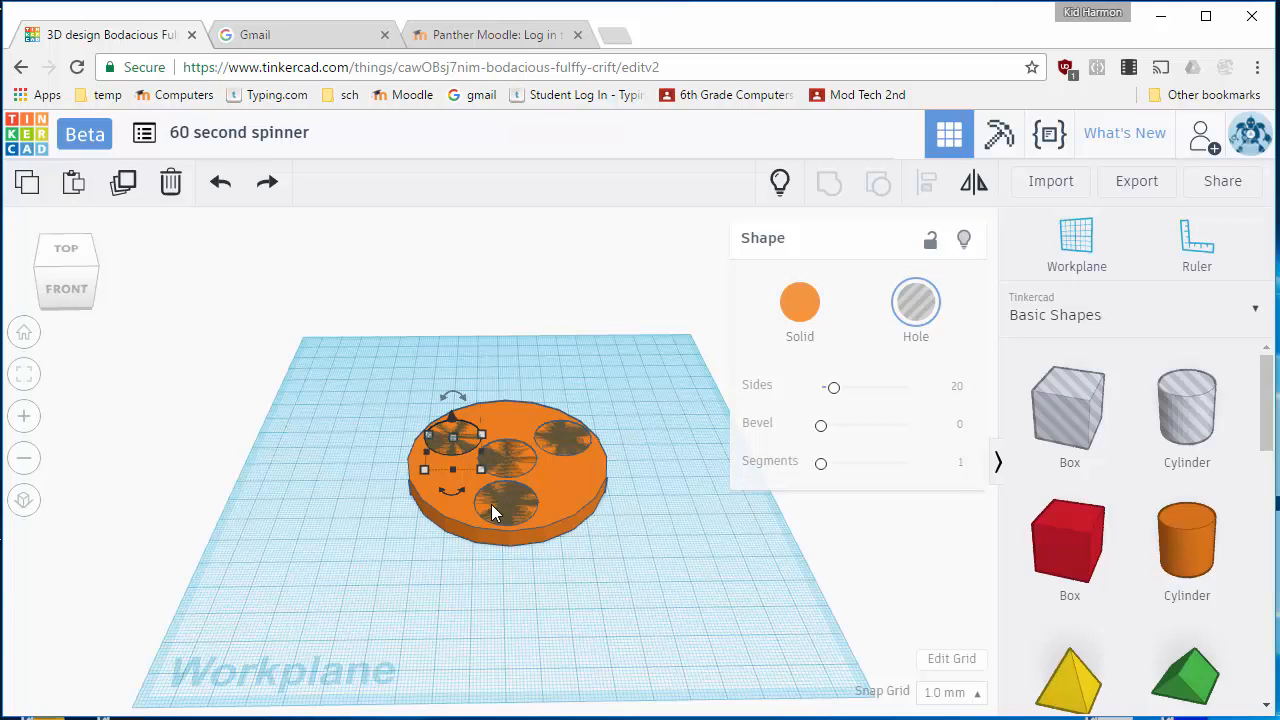
mouse_move(518, 464)
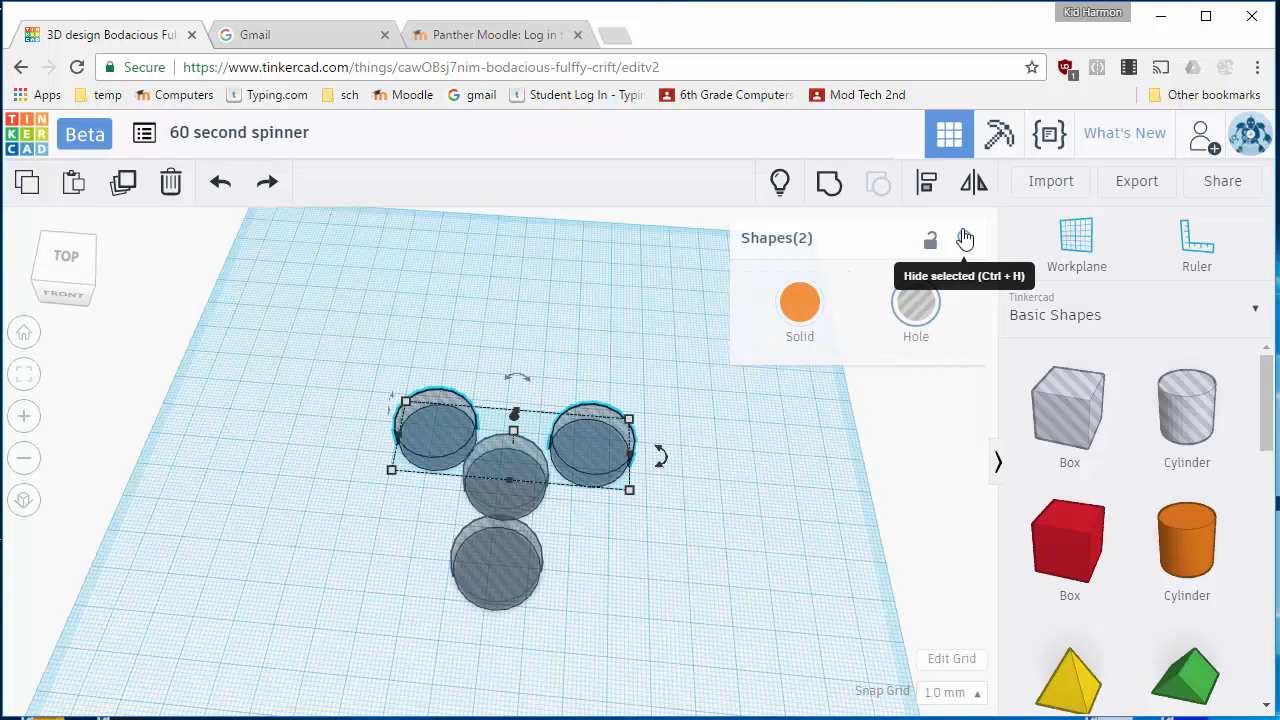
mouse_move(920, 180)
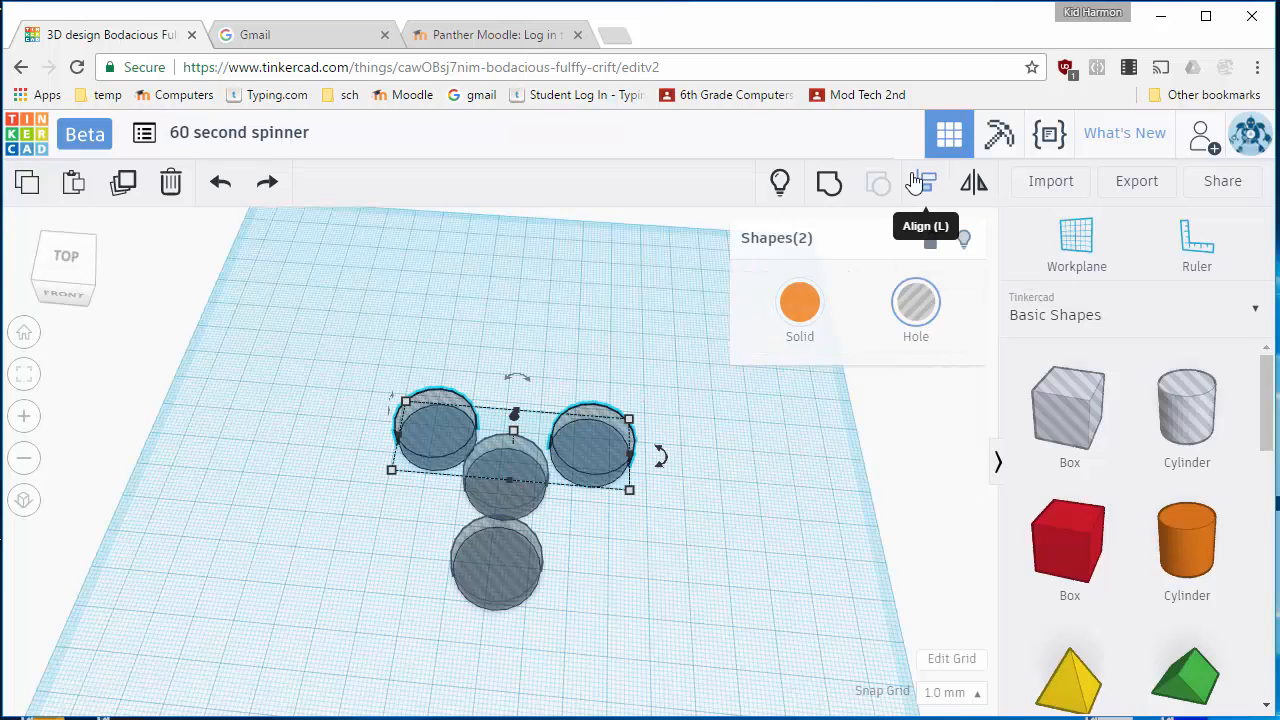
left_click(920, 182)
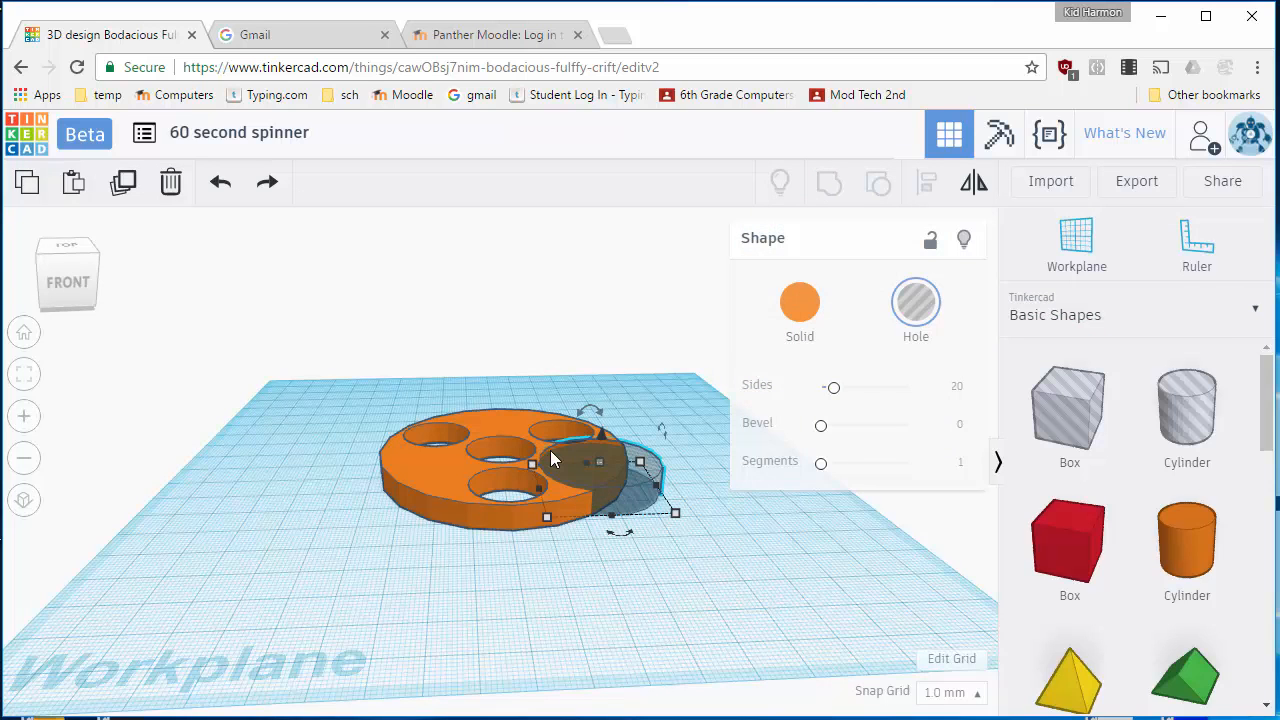
Move the 8 mm hole cylinder so it overlaps the disc's rim for an edge cutout
left_click_drag(550, 458, 536, 608)
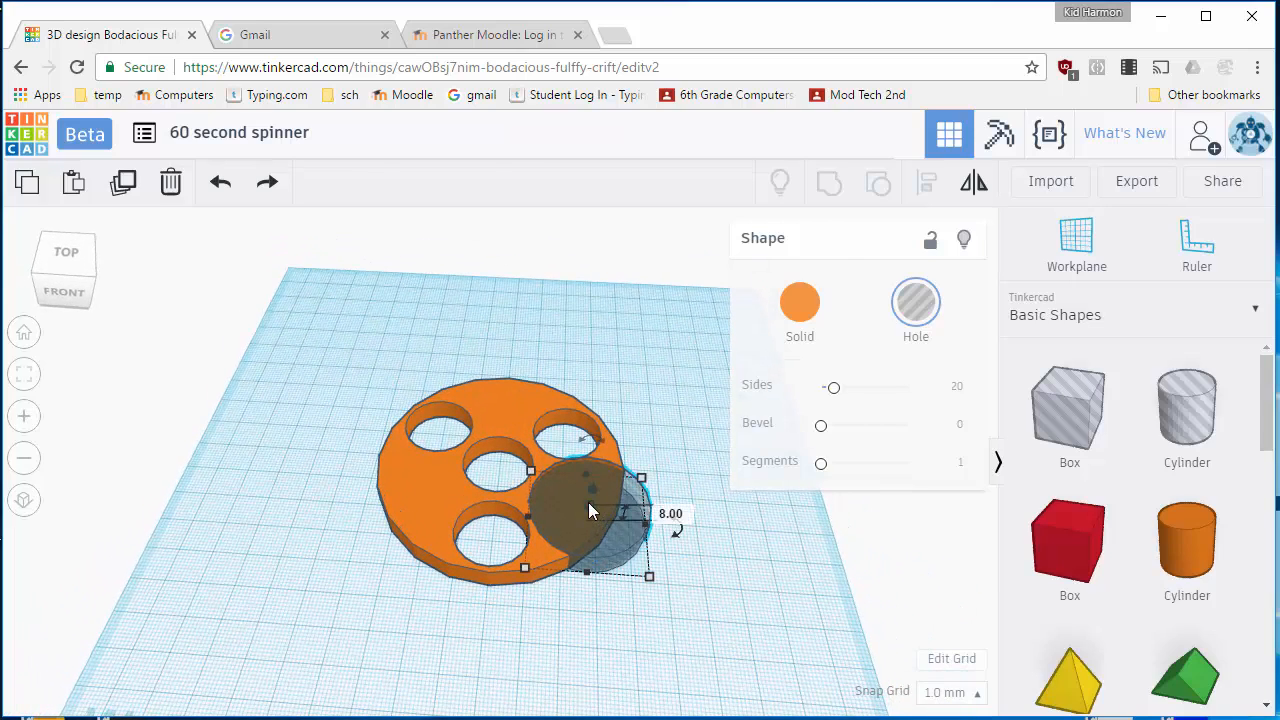
mouse_move(584, 518)
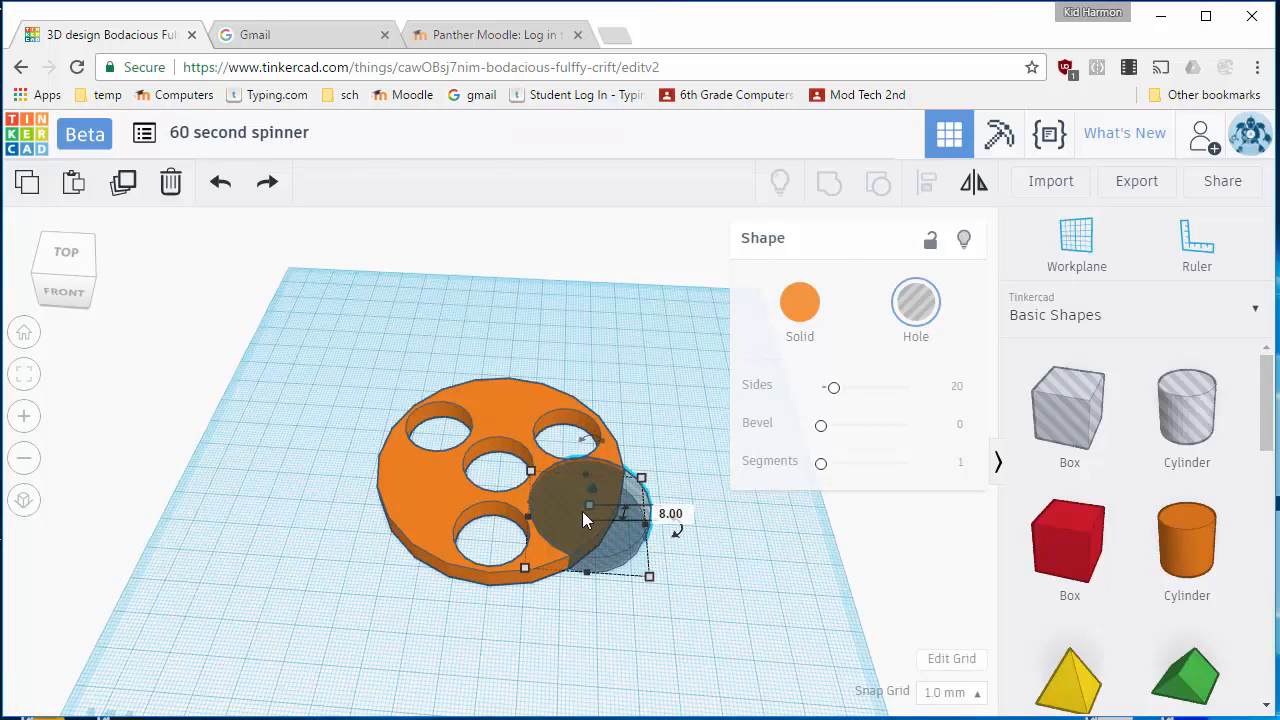